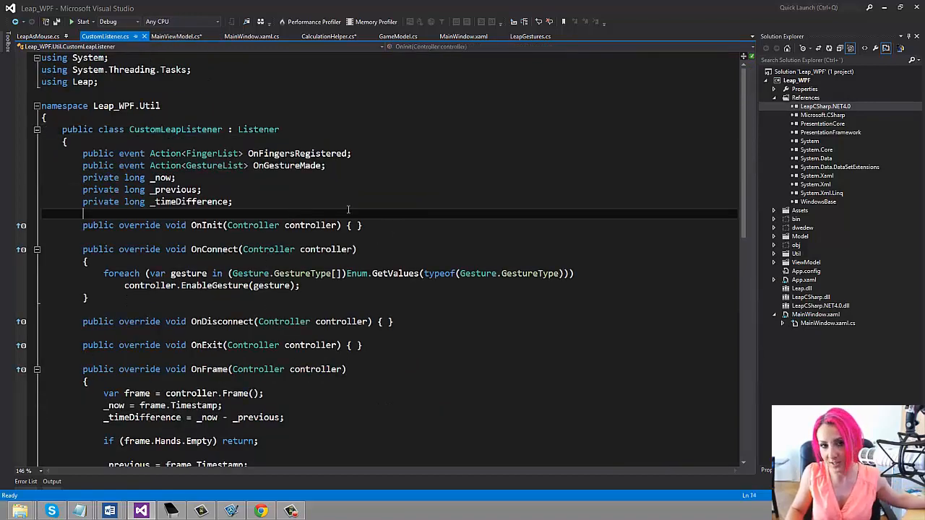
mouse_move(258, 130)
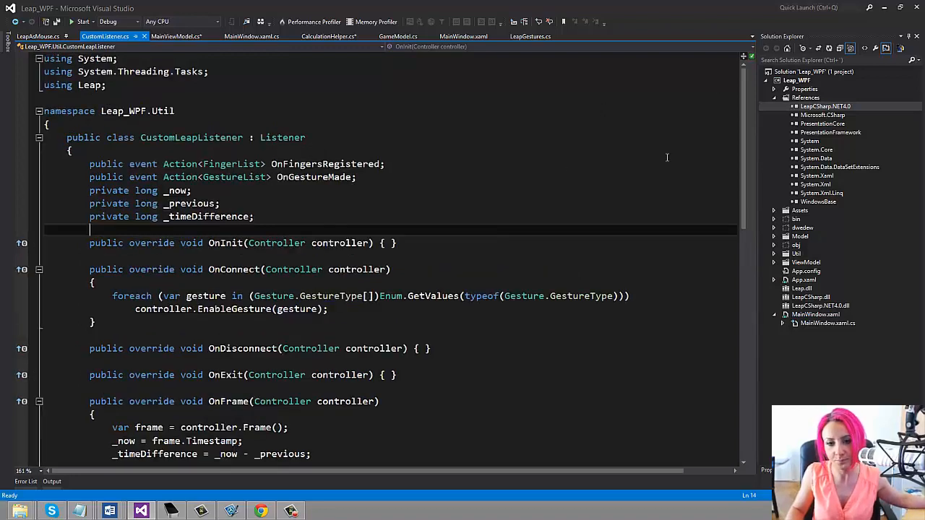
- Bring up MainViewModel.cs and highlight RegisterEvents, scrolling through the constructor and gesture handlers
scroll(down, 3)
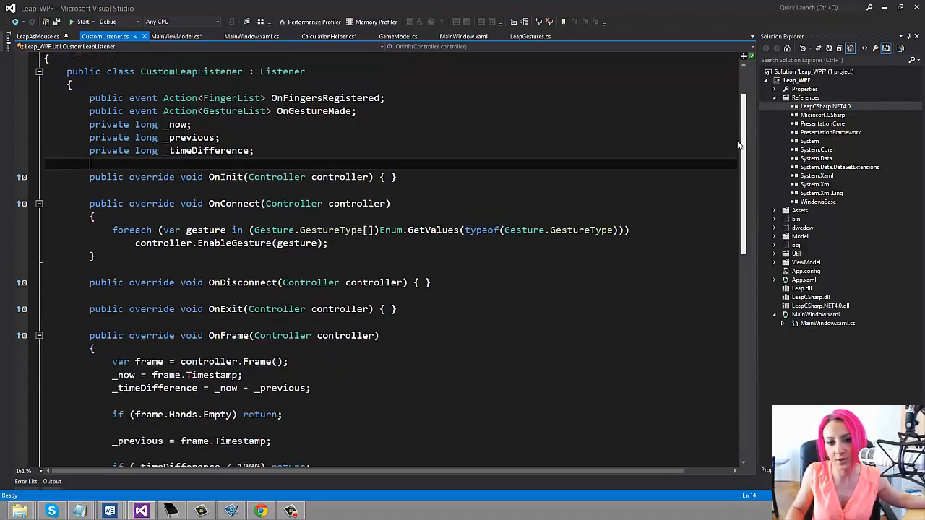
scroll(down, 3)
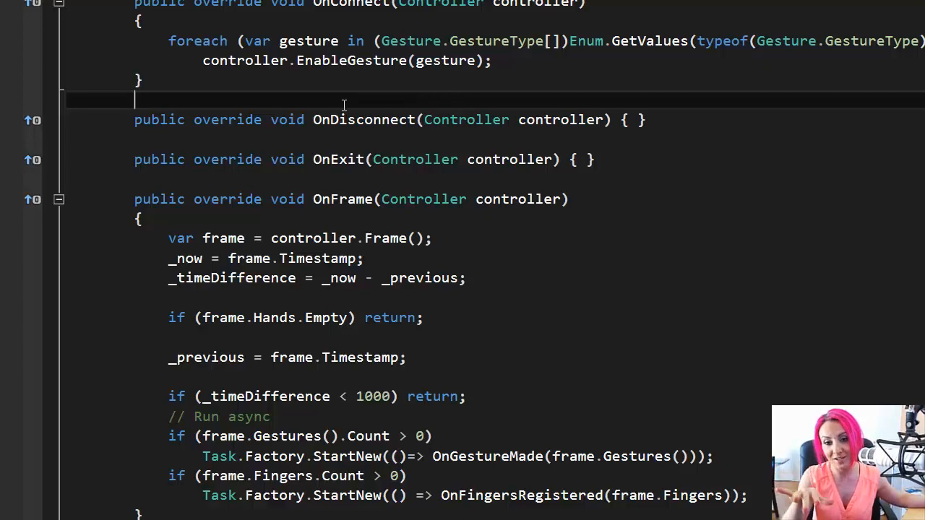
mouse_move(321, 185)
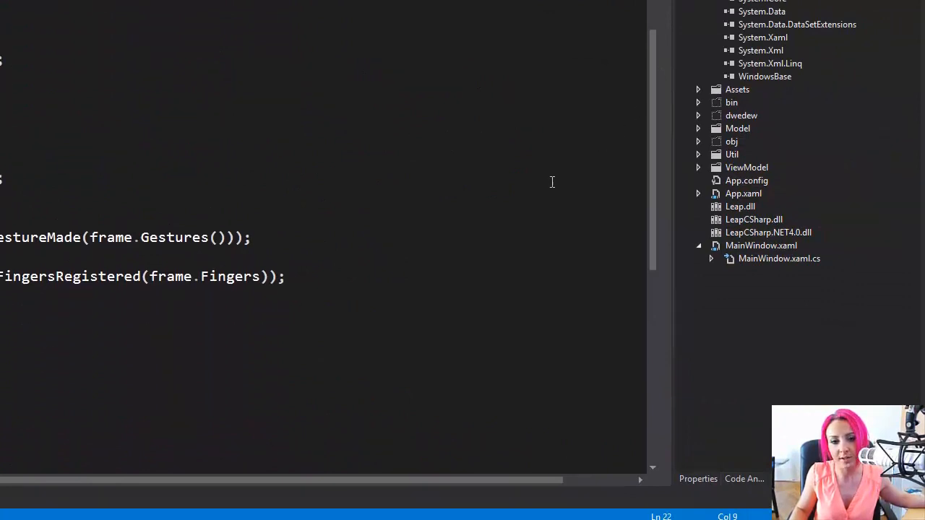
mouse_move(210, 320)
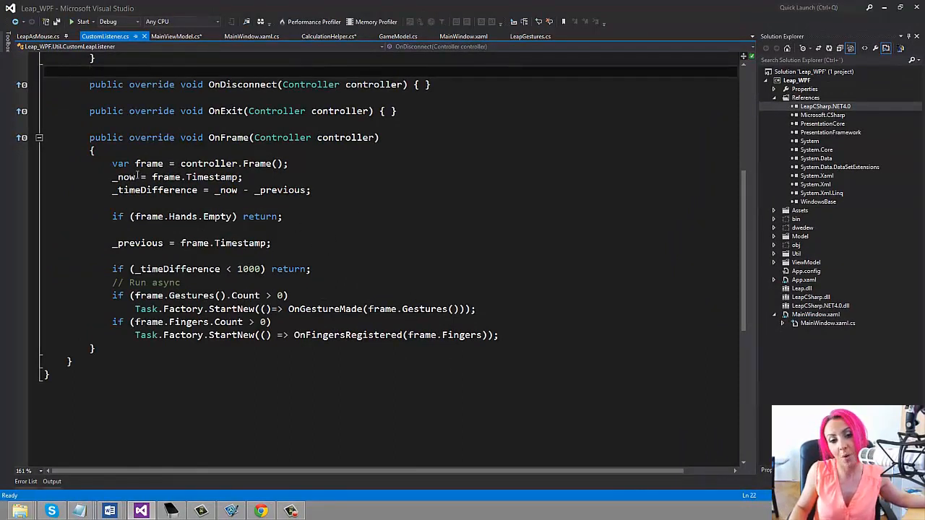
mouse_move(229, 177)
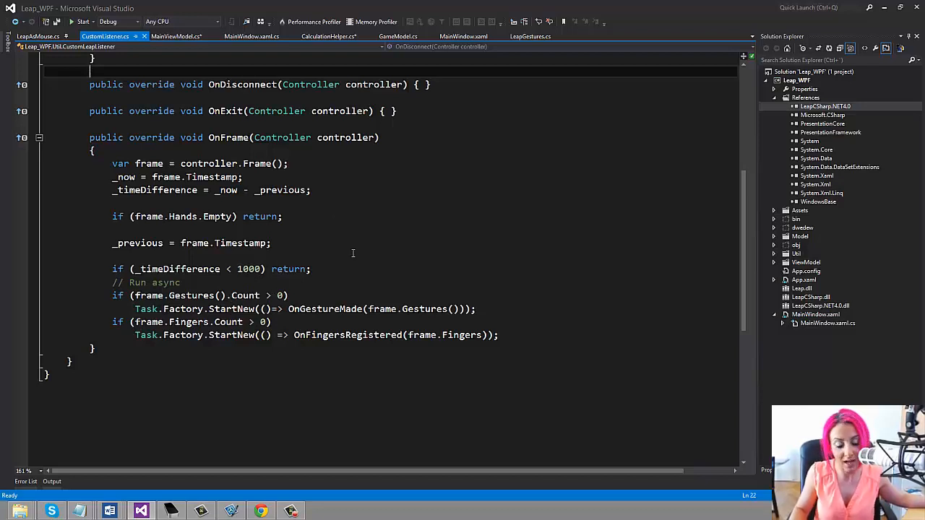
mouse_move(335, 252)
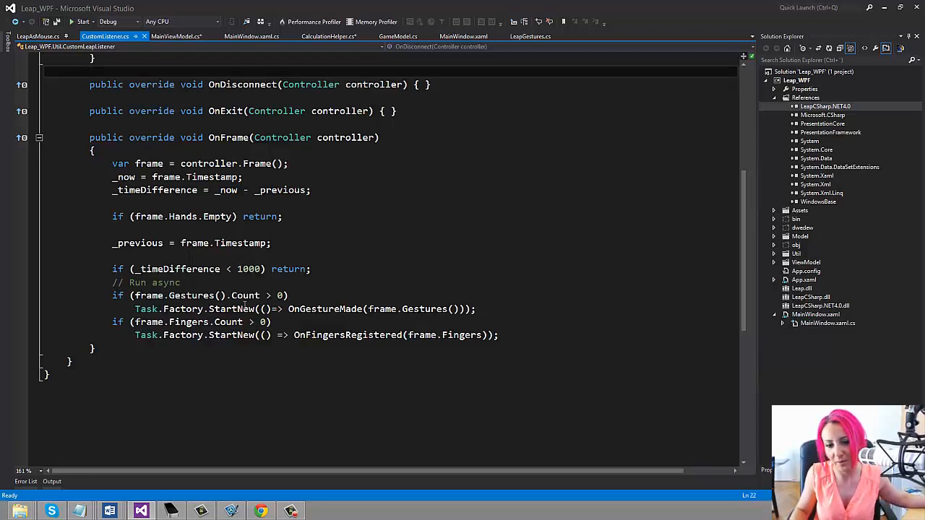
drag(113, 321, 498, 336)
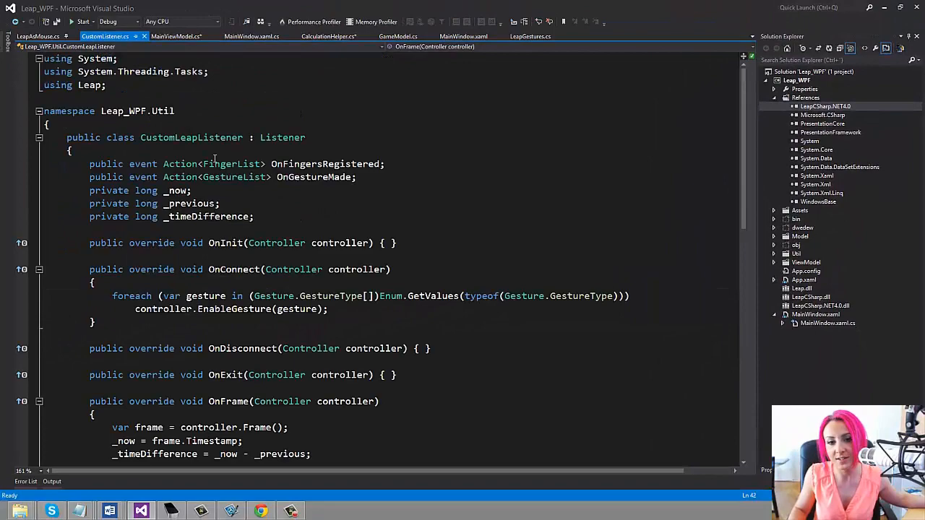
mouse_move(176, 37)
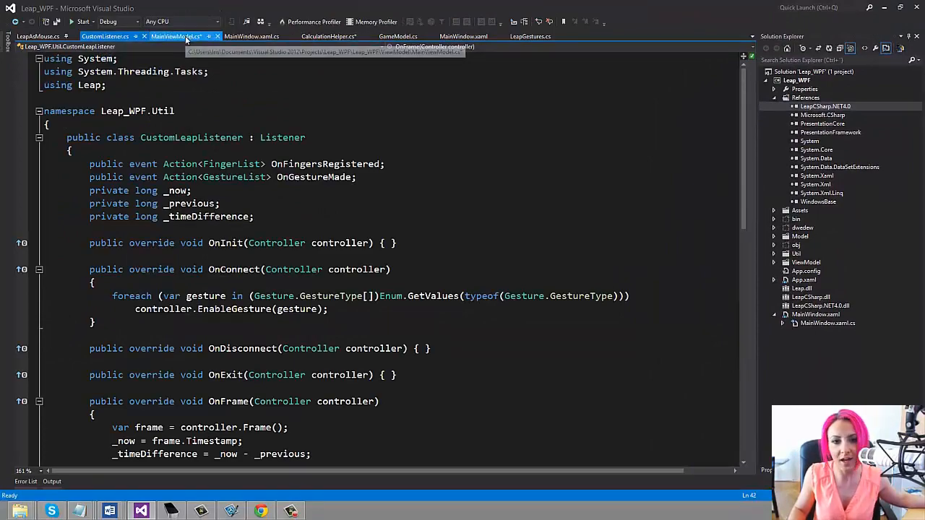
click(170, 36)
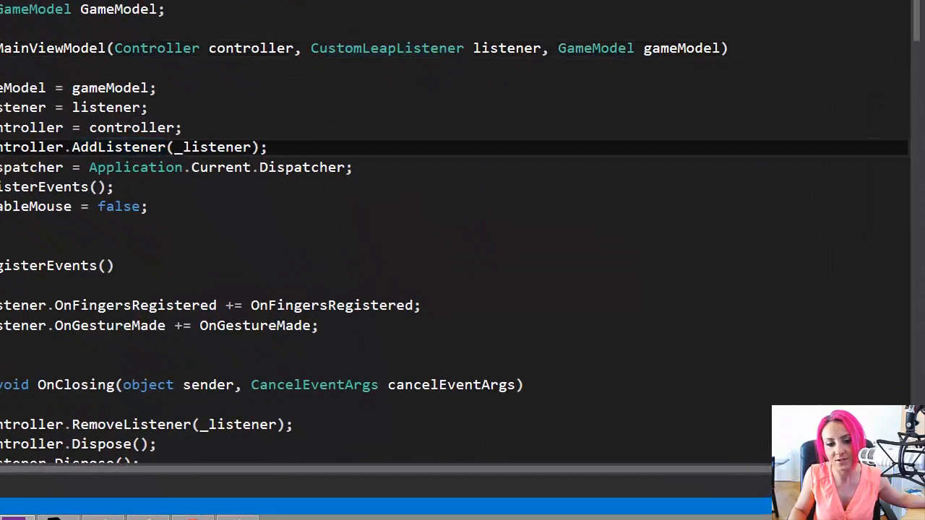
double_click(29, 128)
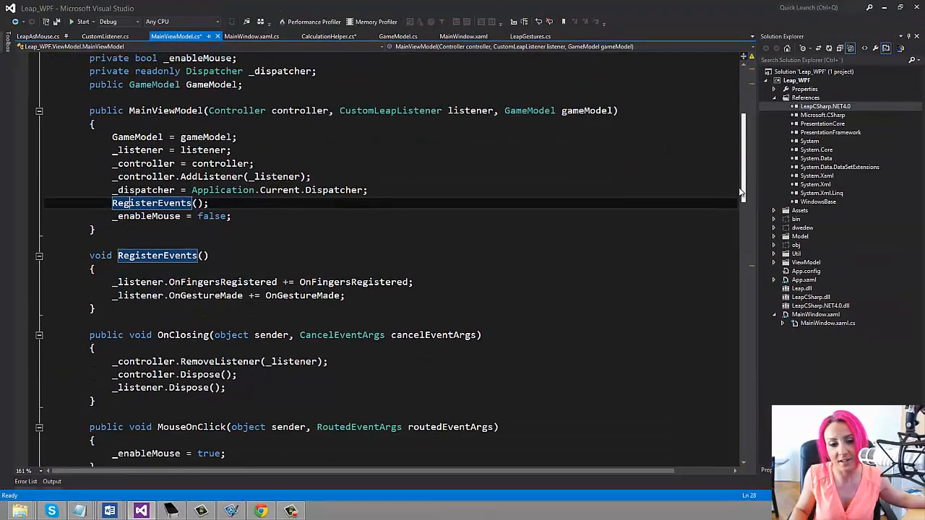
scroll(down, 3)
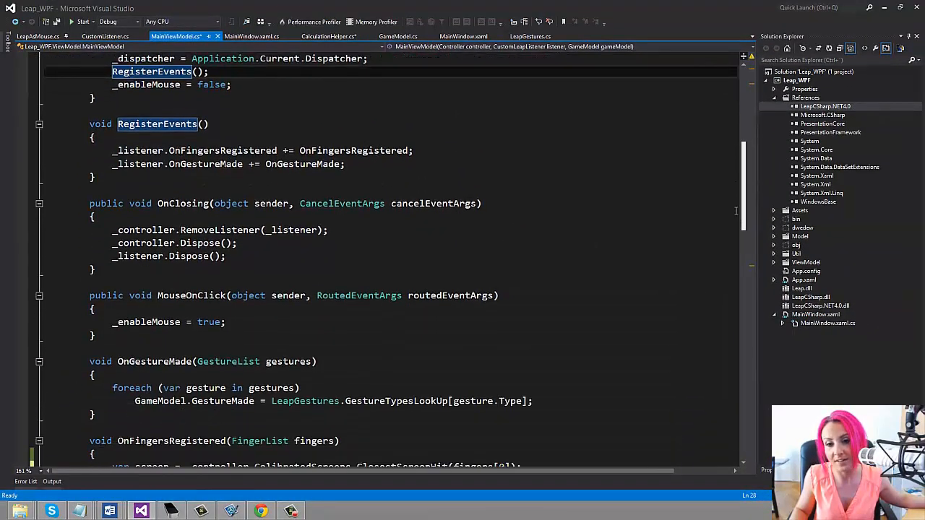
mouse_move(355, 151)
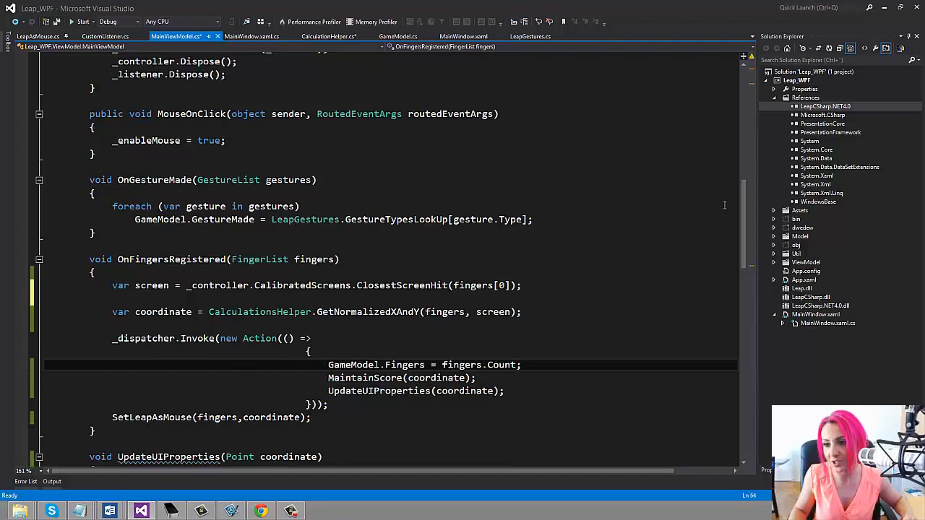
scroll(down, 3)
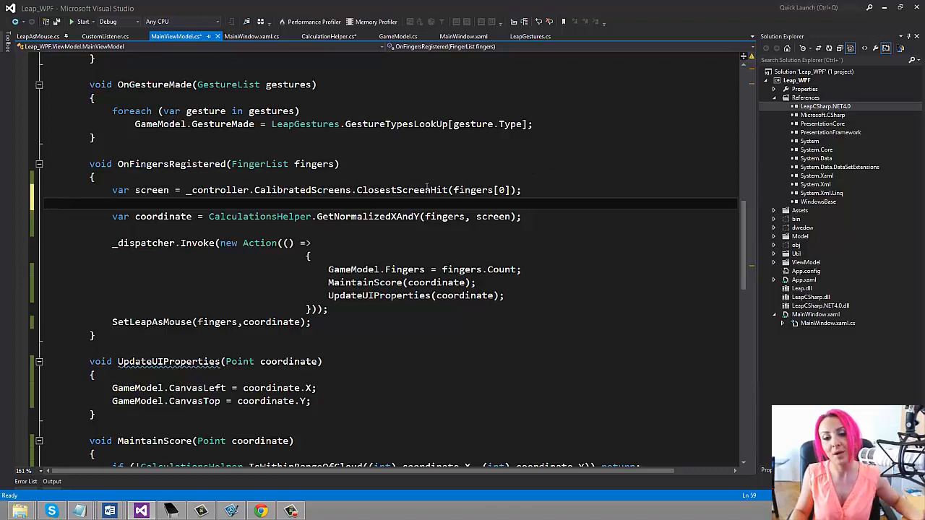
mouse_move(350, 217)
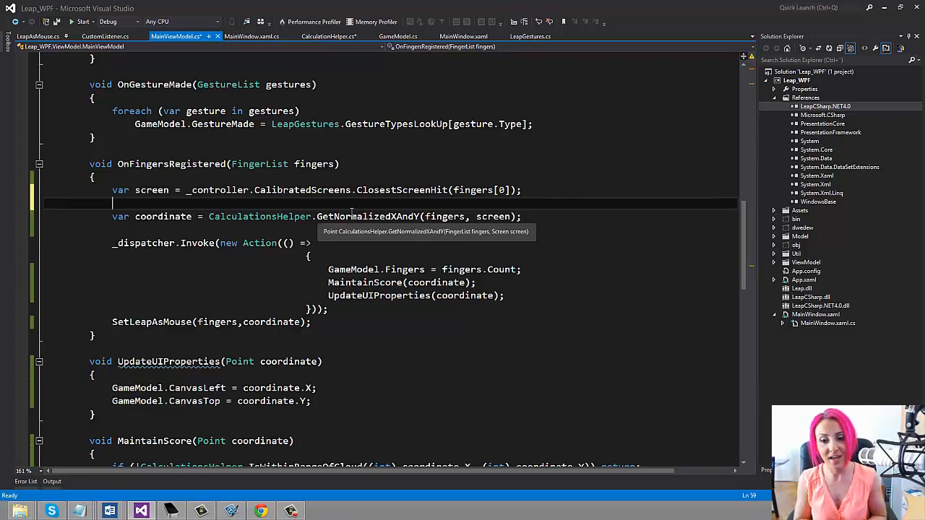
mouse_move(343, 201)
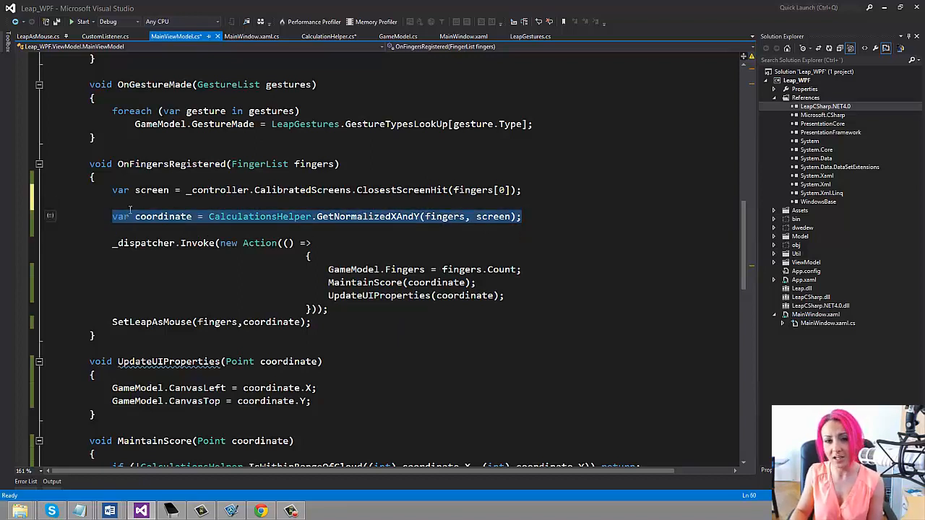
mouse_move(144, 243)
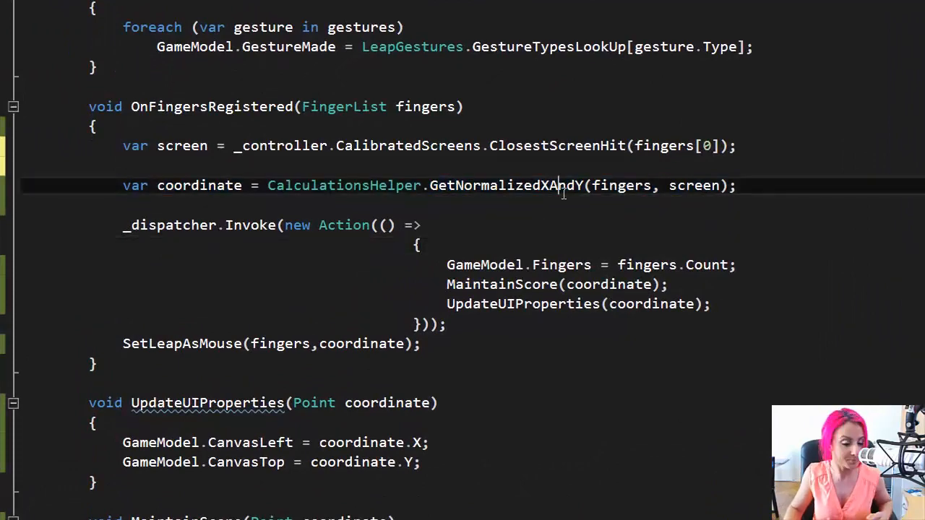
- Select GetNormalizedXAndY to reach CalculationsHelper, then switch to the Snagit Leap-coordinates screenshot
double_click(506, 185)
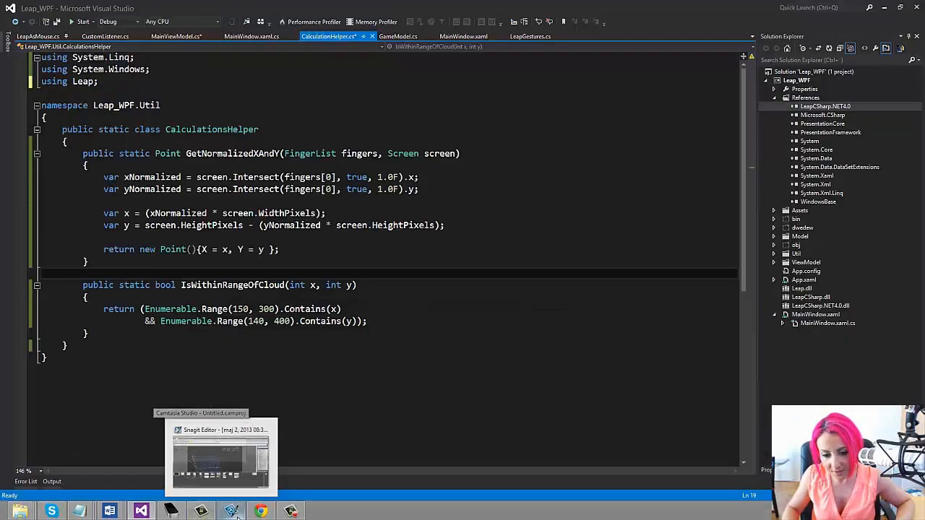
click(220, 456)
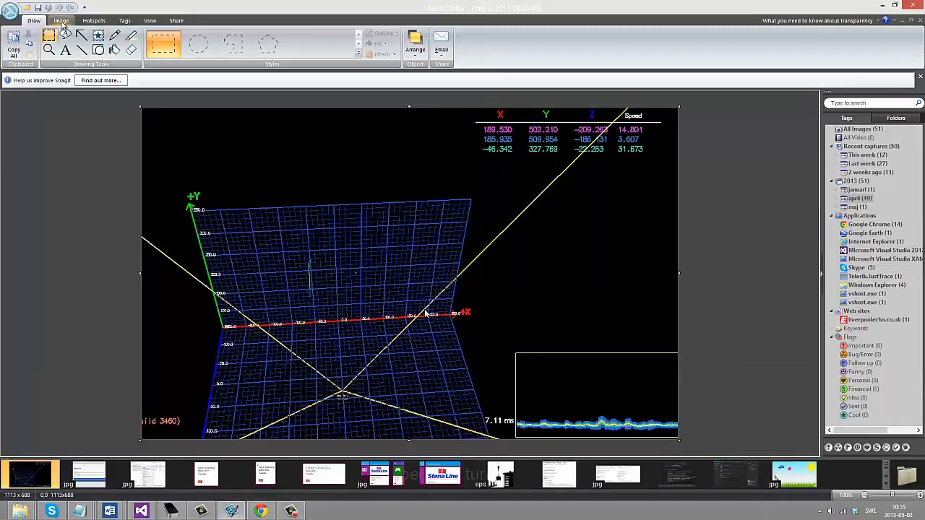
- Mark the tracked fingertip on the Leap visualizer grid screenshot with a small shape annotation
click(60, 21)
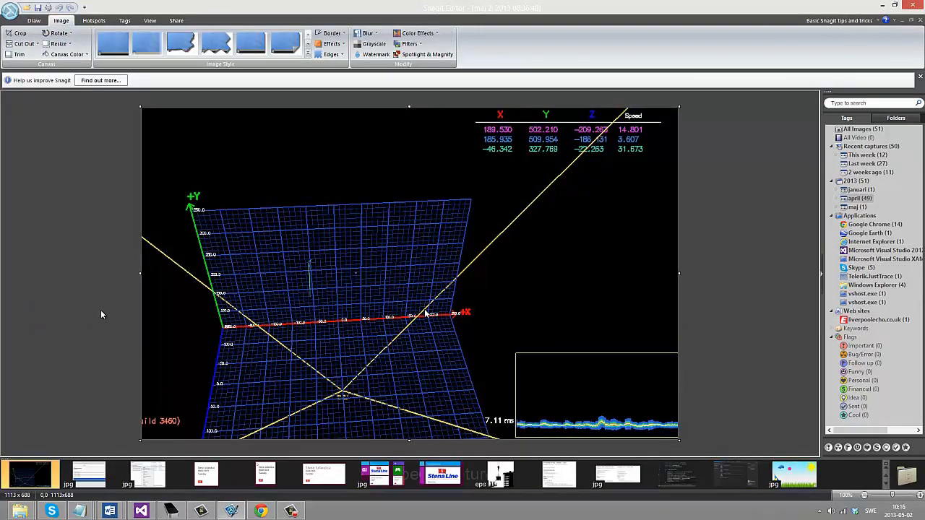
mouse_move(92, 106)
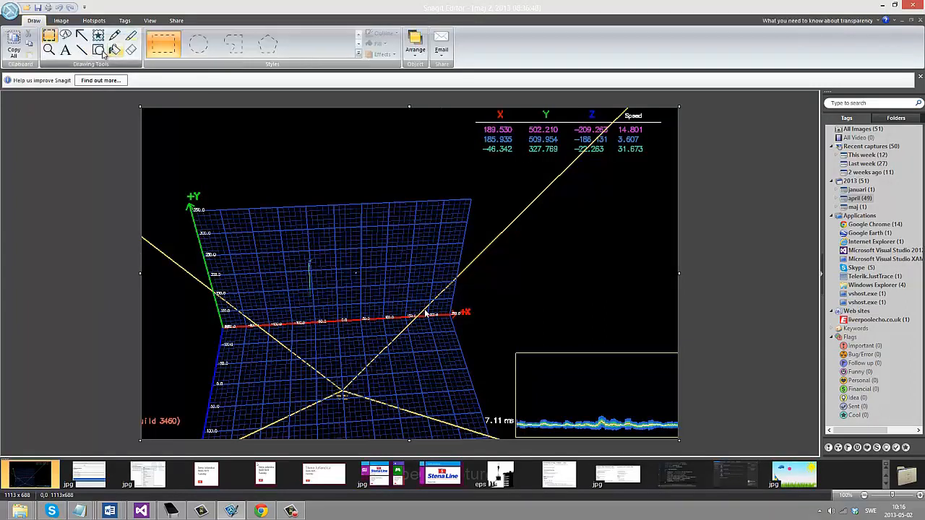
click(101, 51)
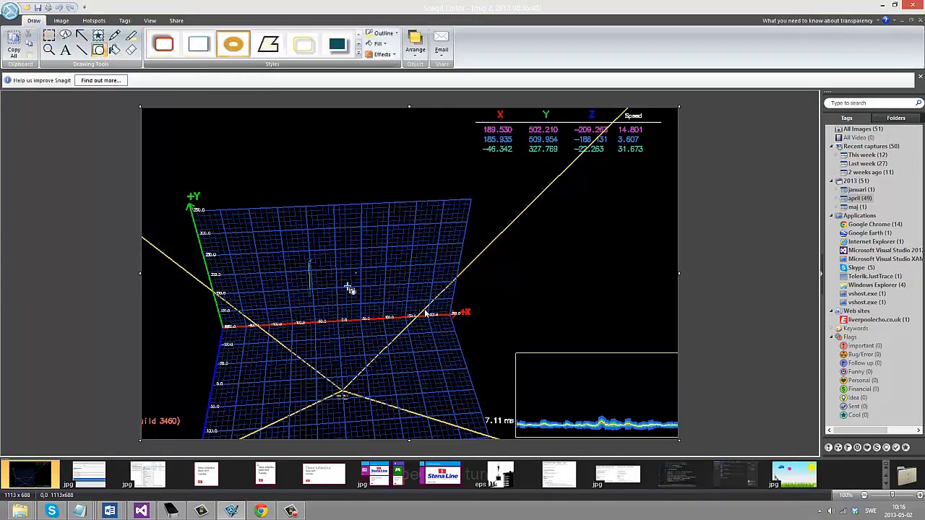
click(310, 263)
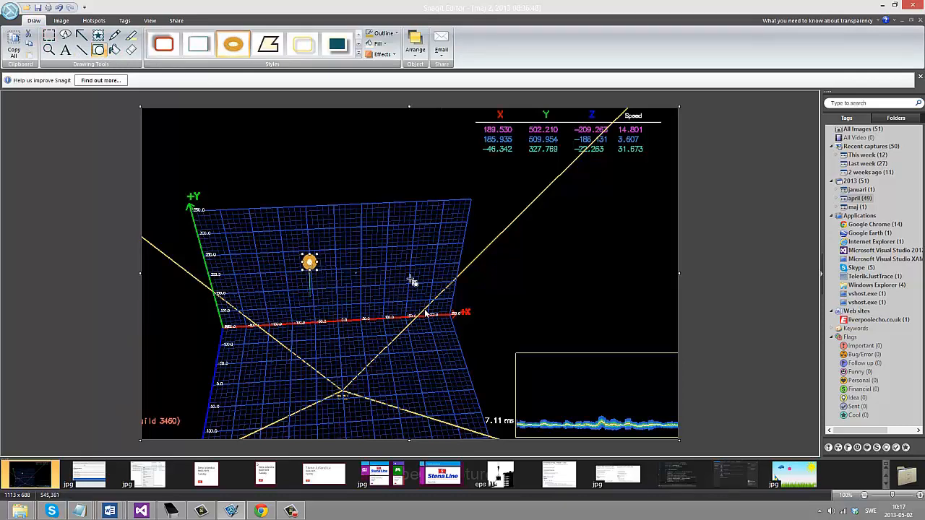
mouse_move(255, 341)
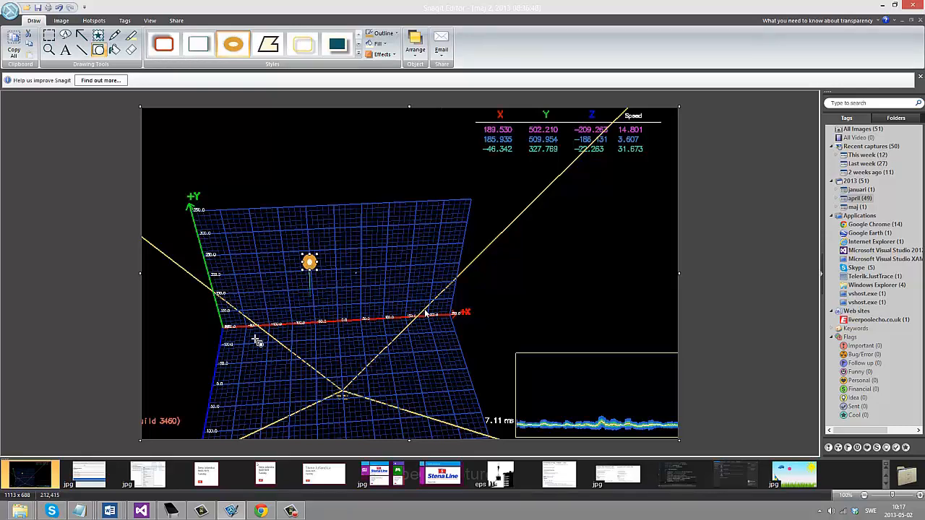
mouse_move(263, 356)
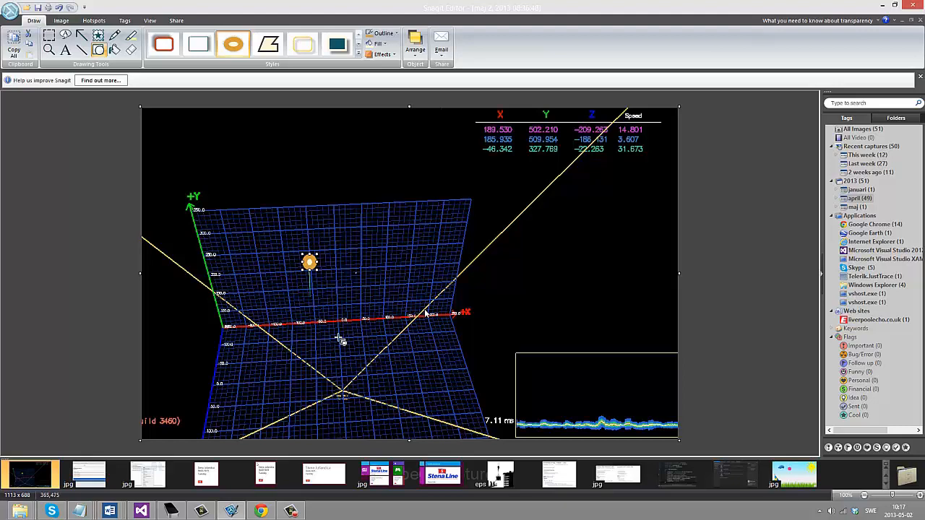
mouse_move(191, 187)
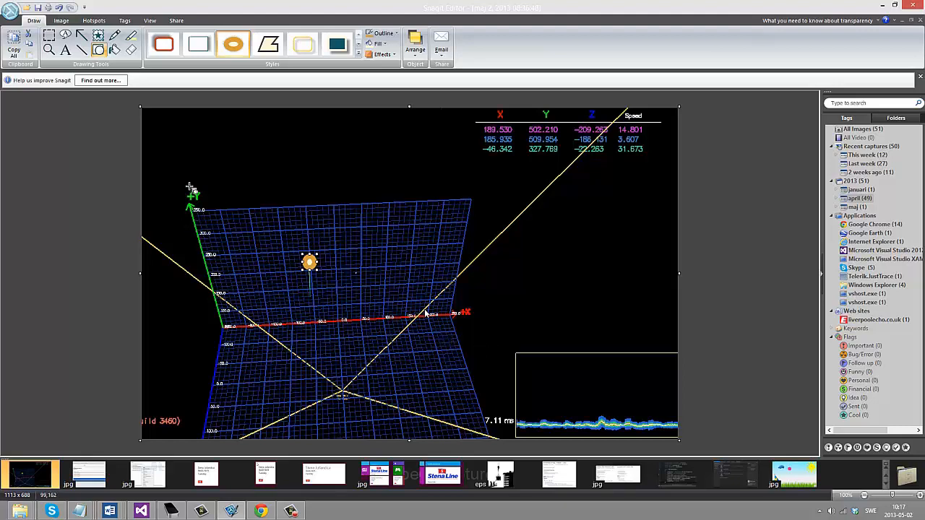
mouse_move(298, 445)
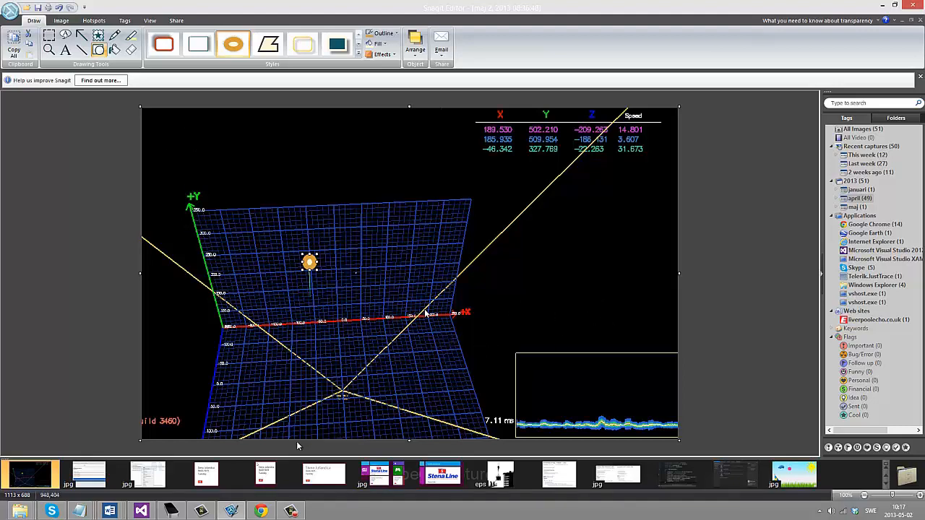
mouse_move(293, 286)
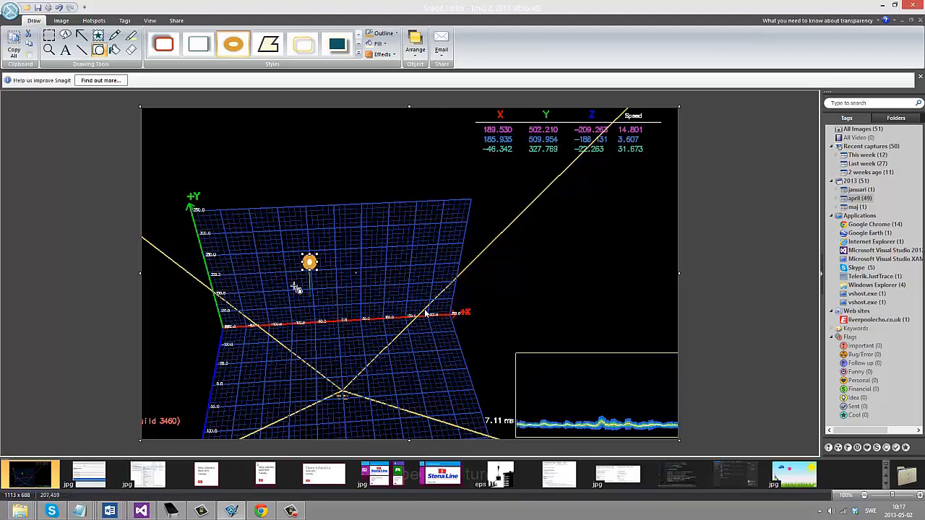
mouse_move(238, 335)
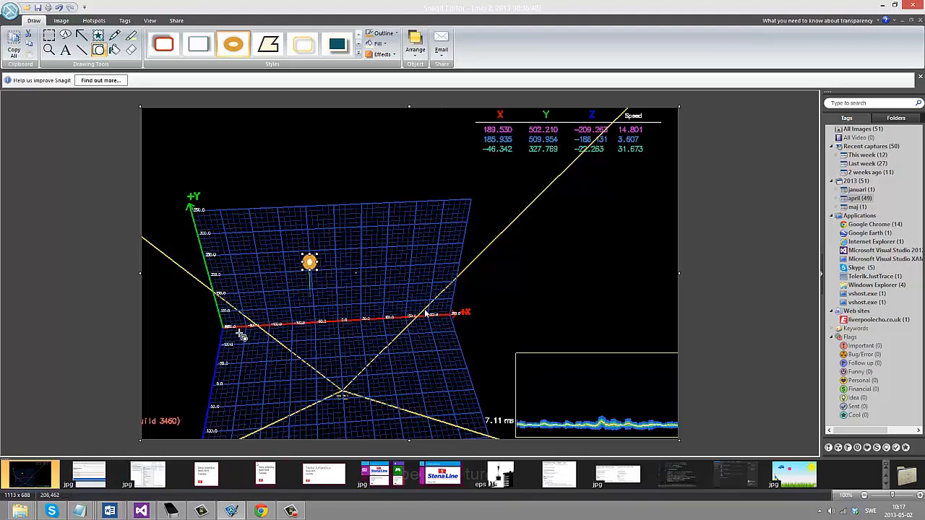
mouse_move(216, 340)
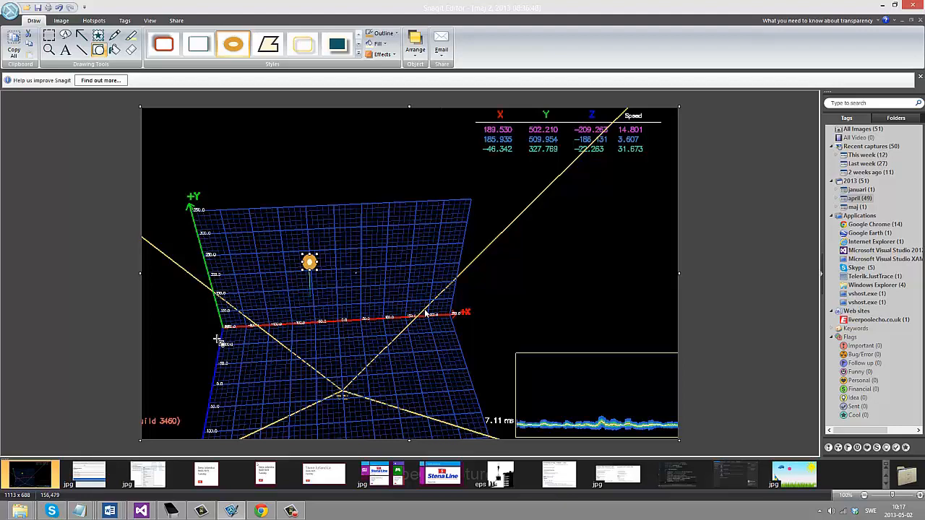
mouse_move(209, 321)
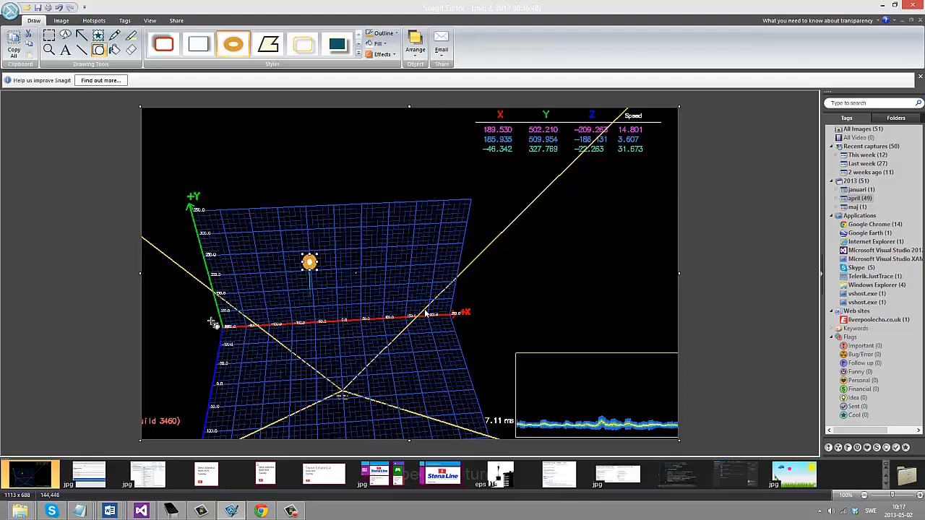
mouse_move(509, 314)
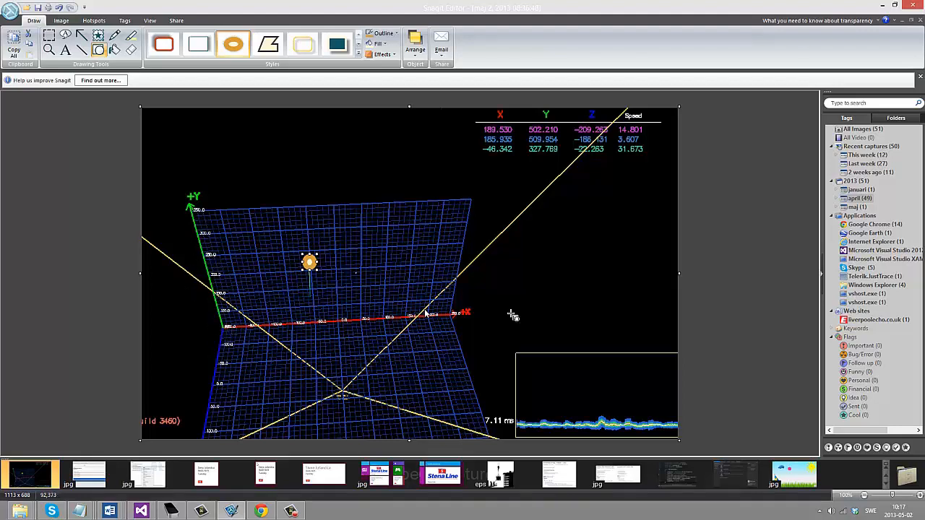
mouse_move(177, 341)
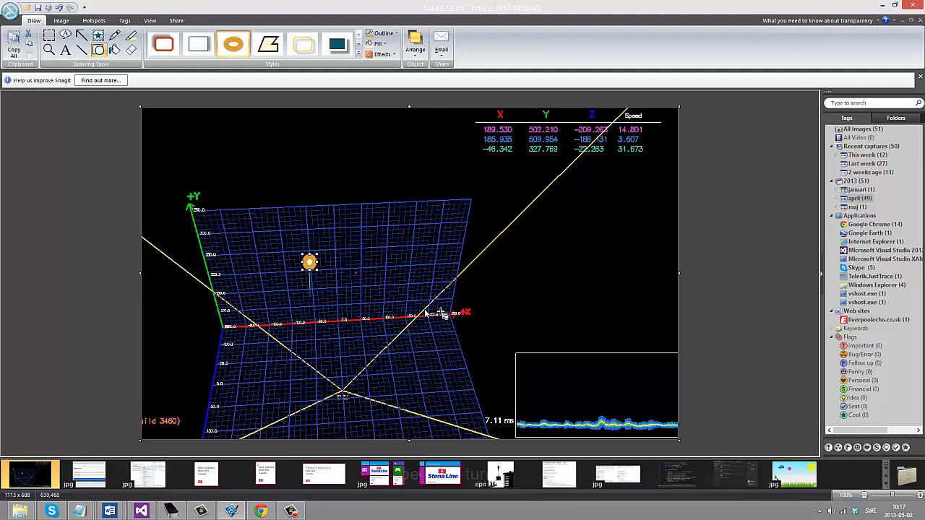
mouse_move(392, 257)
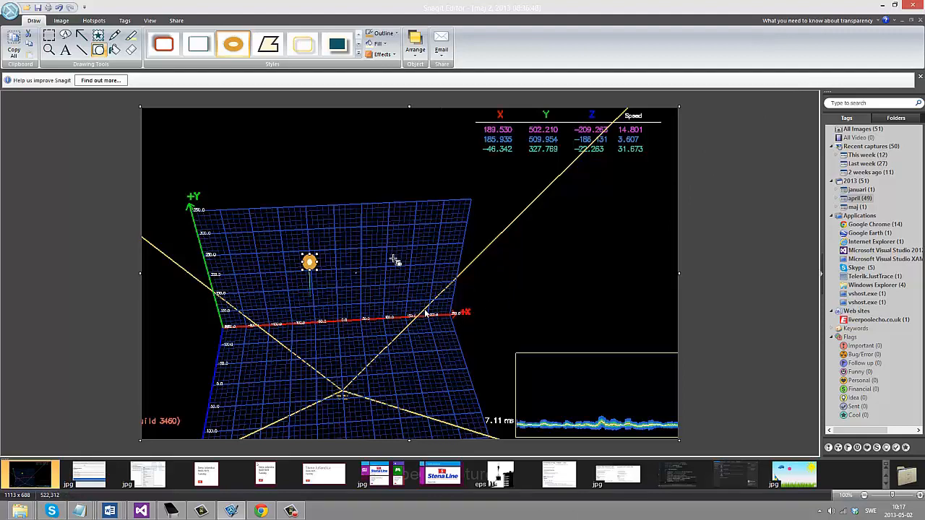
mouse_move(393, 257)
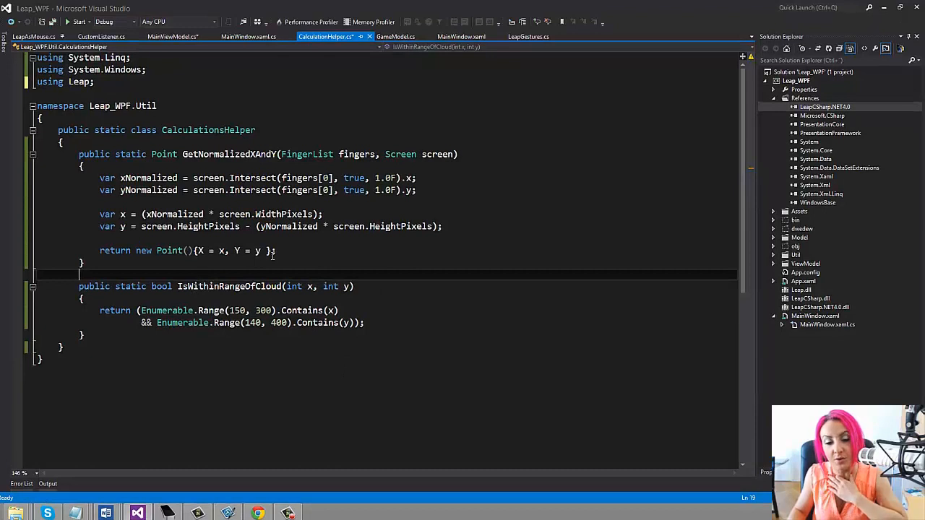
mouse_move(353, 274)
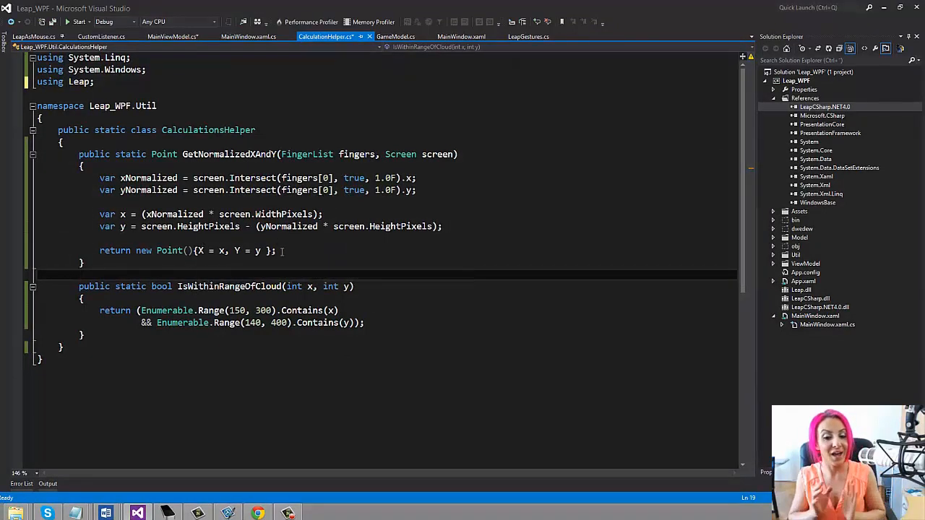
mouse_move(311, 266)
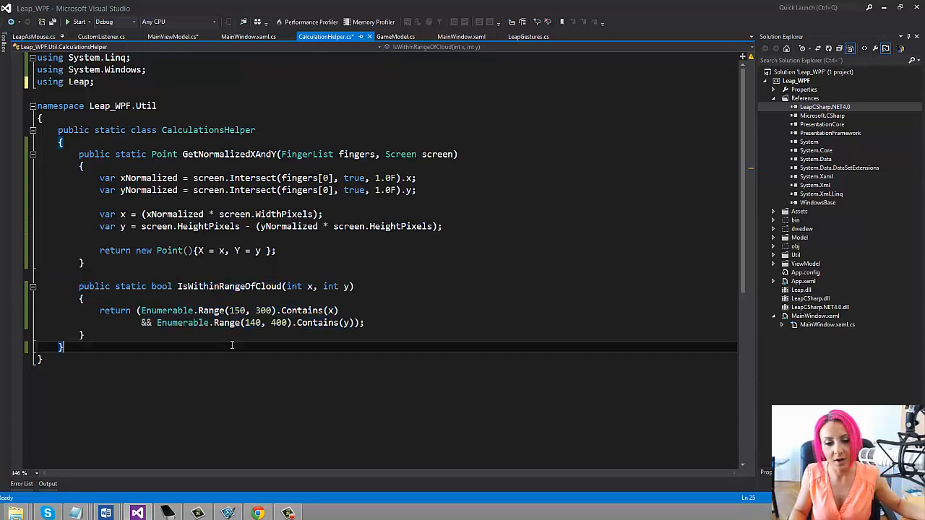
mouse_move(228, 338)
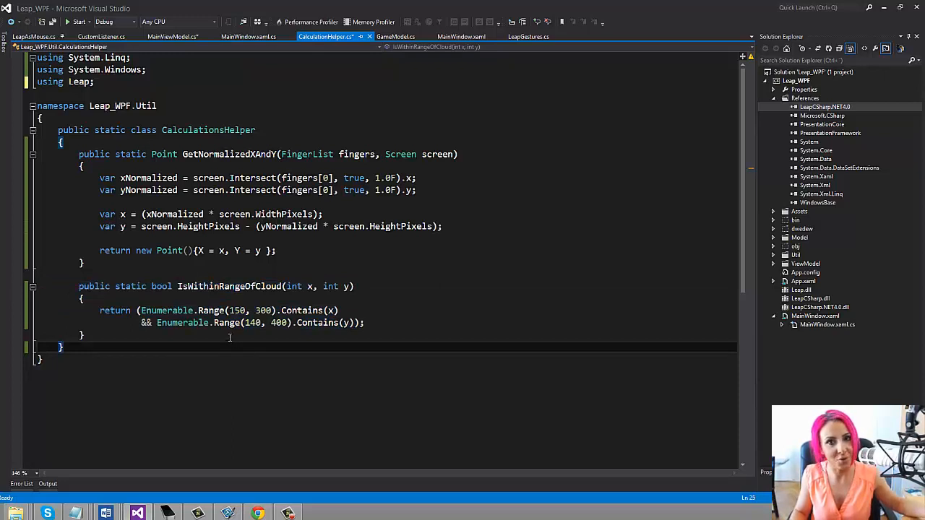
mouse_move(253, 322)
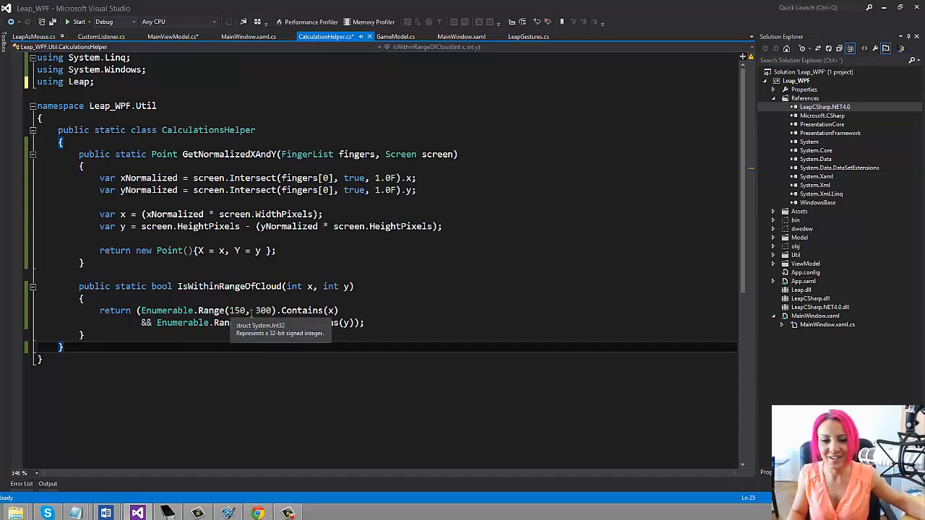
mouse_move(55, 259)
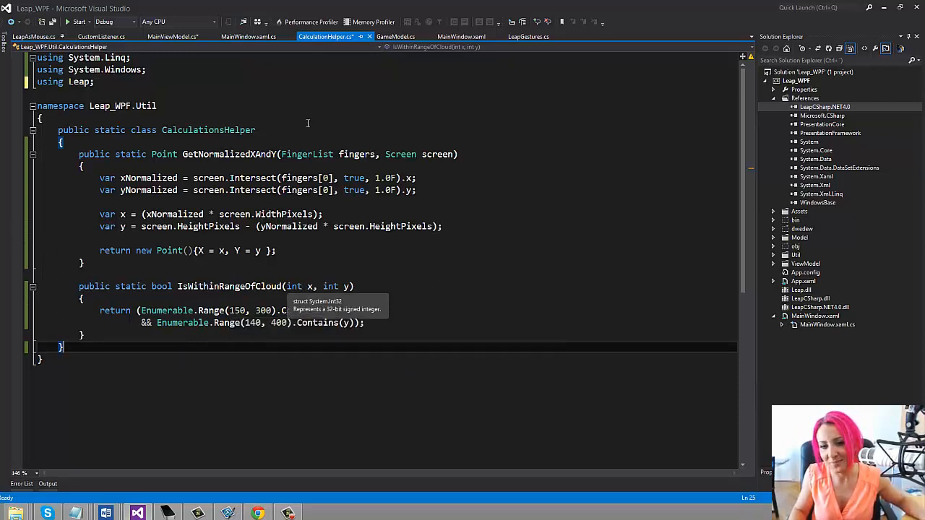
- Return to MainViewModel.cs at the OnFingersRegistered handler that calls CalculationsHelper
click(172, 37)
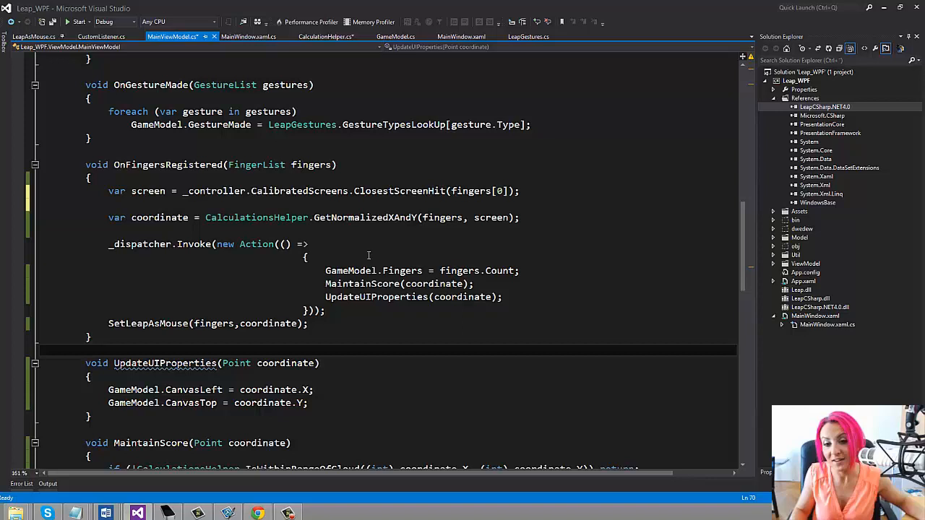
mouse_move(376, 249)
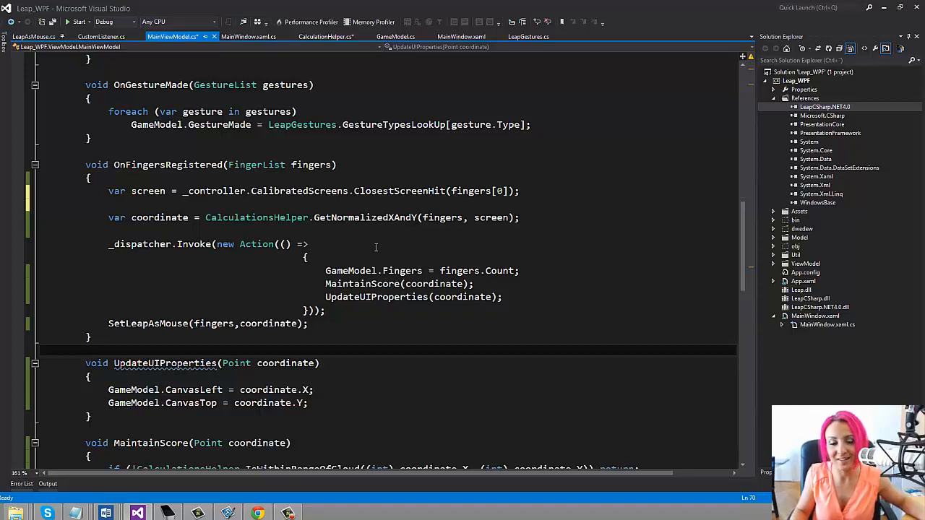
mouse_move(365, 254)
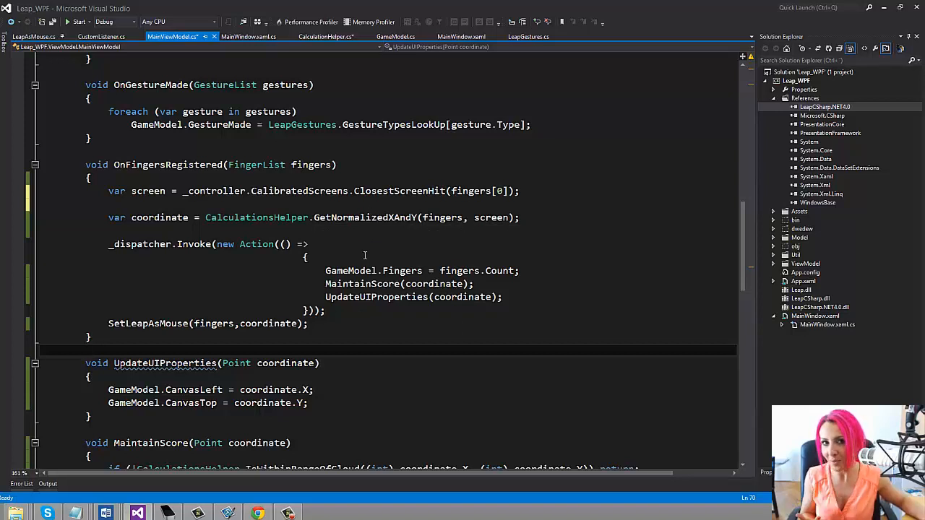
click(351, 312)
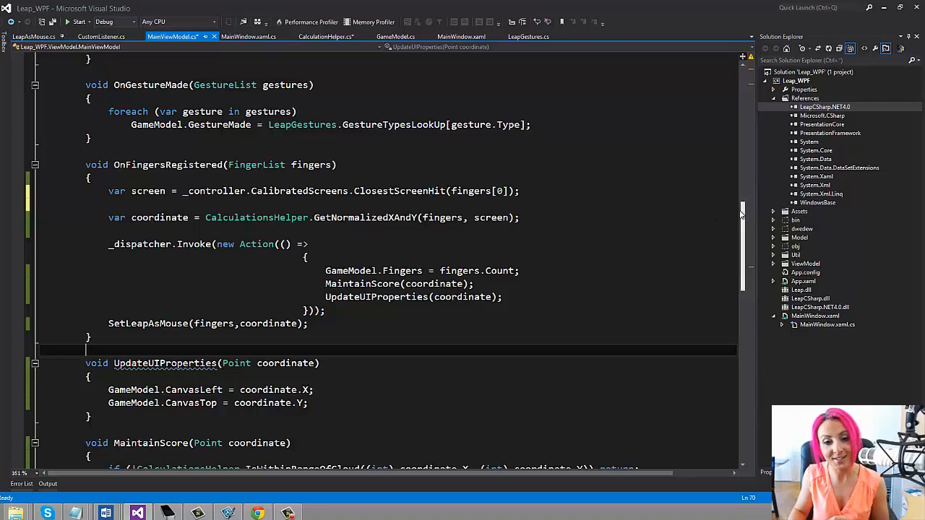
scroll(down, 3)
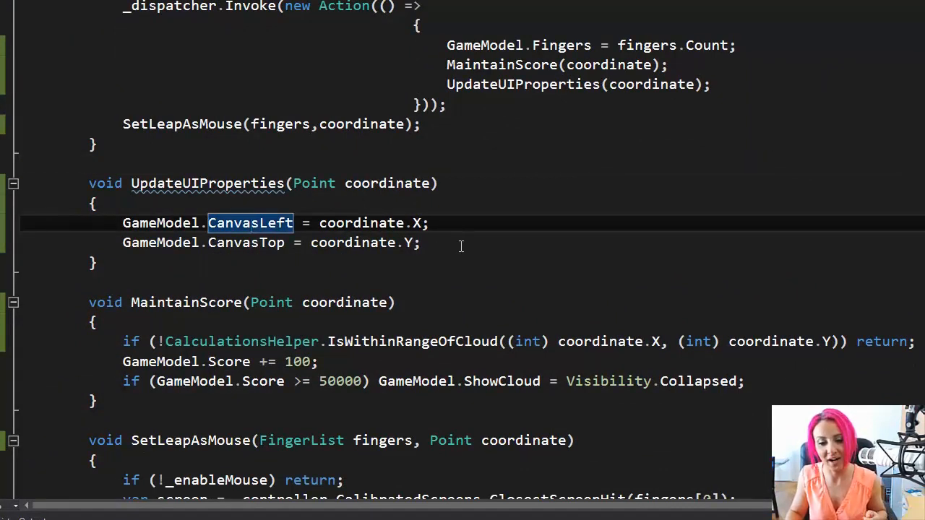
mouse_move(393, 354)
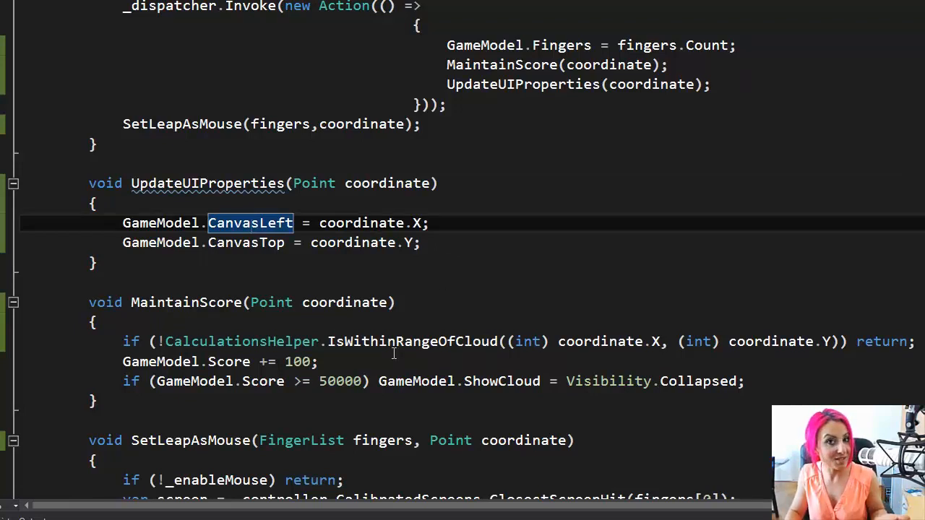
mouse_move(607, 381)
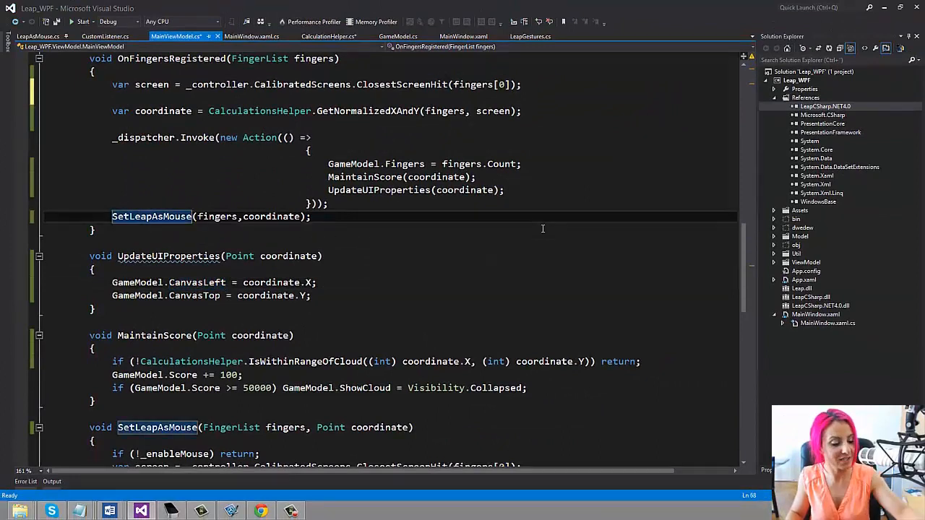
mouse_move(205, 387)
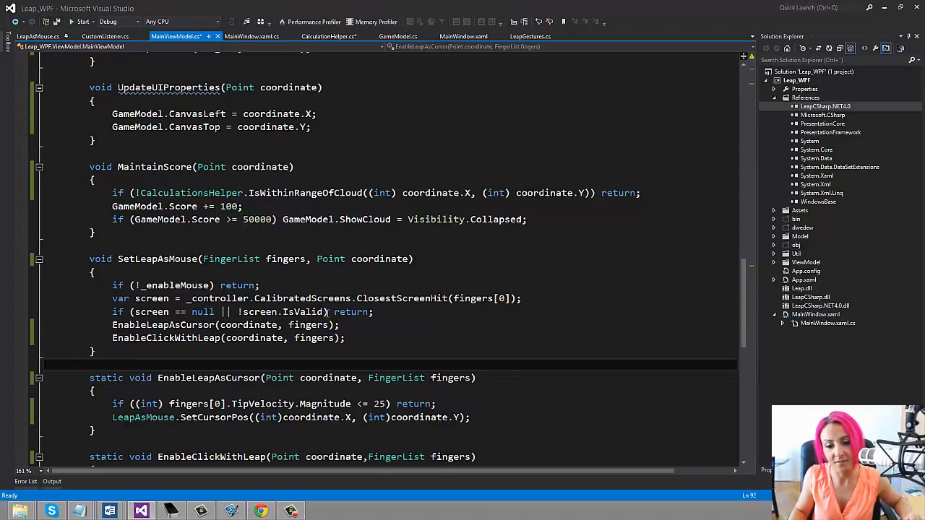
double_click(275, 312)
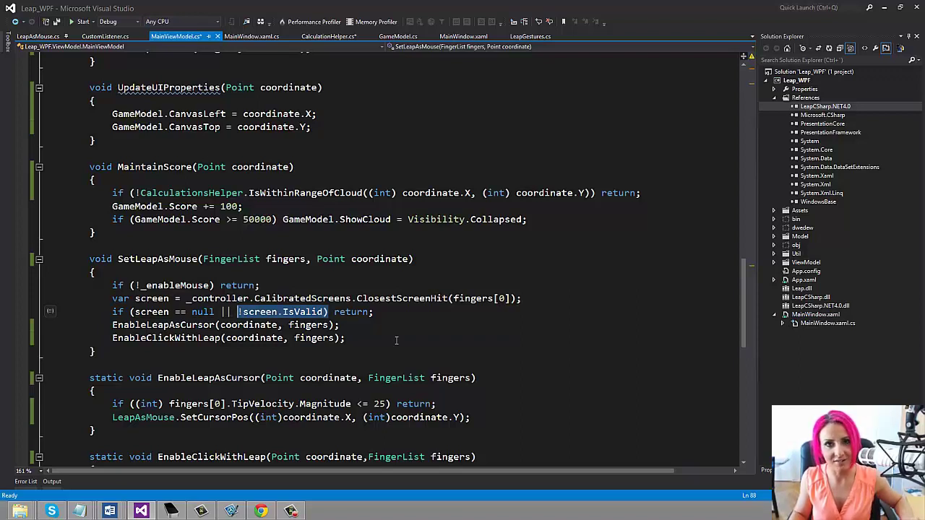
click(347, 338)
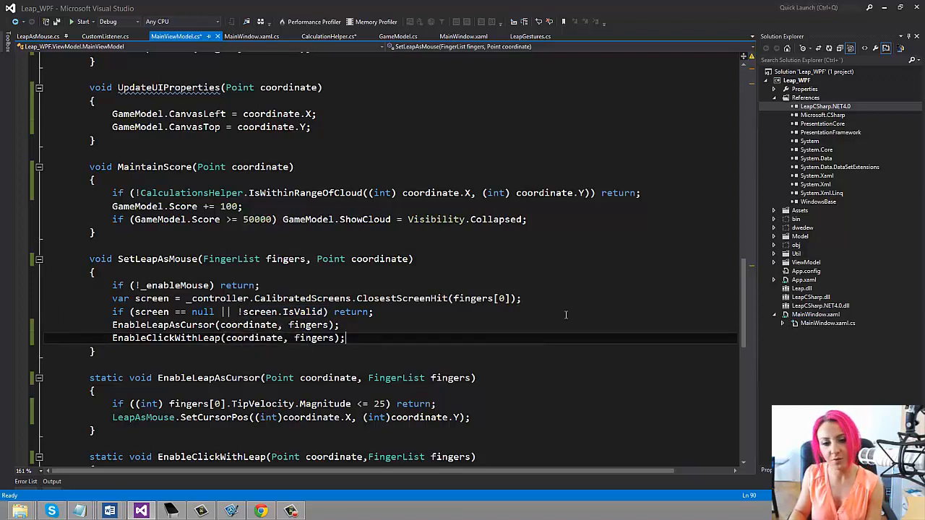
scroll(down, 3)
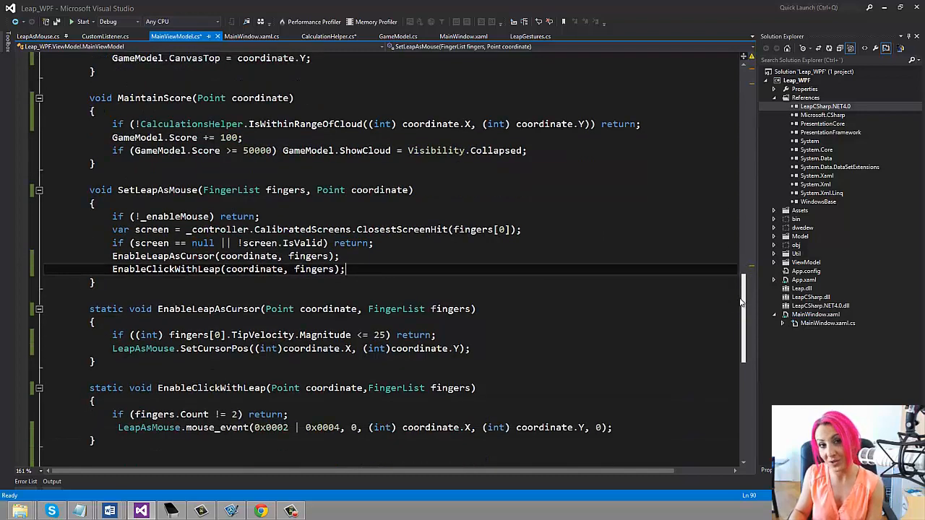
scroll(down, 3)
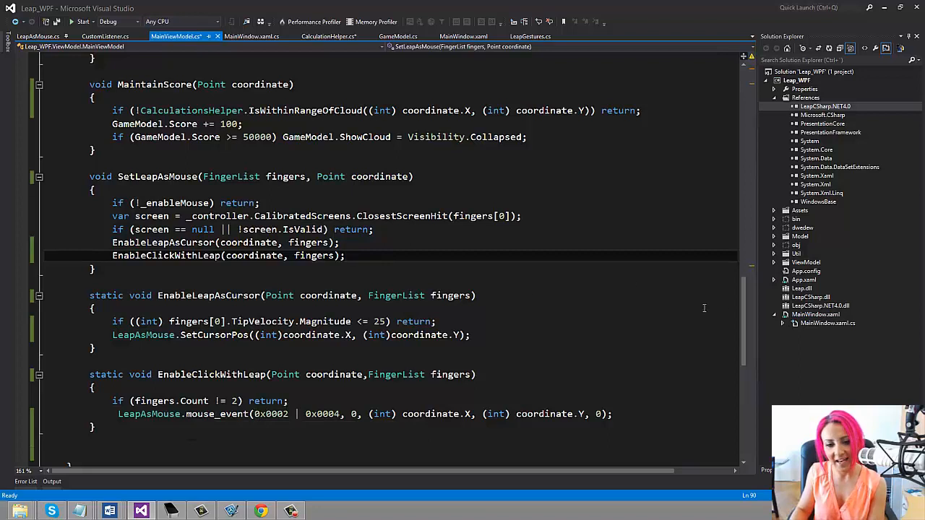
scroll(down, 3)
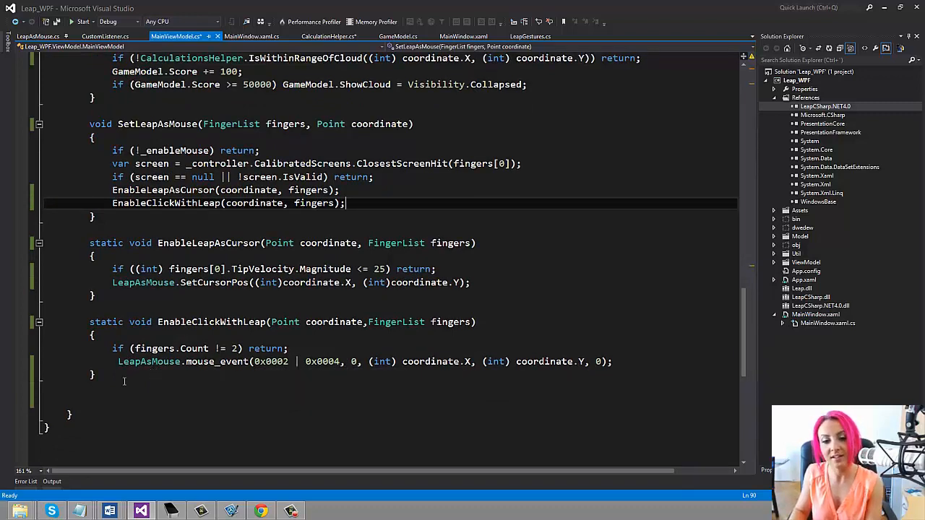
mouse_move(143, 282)
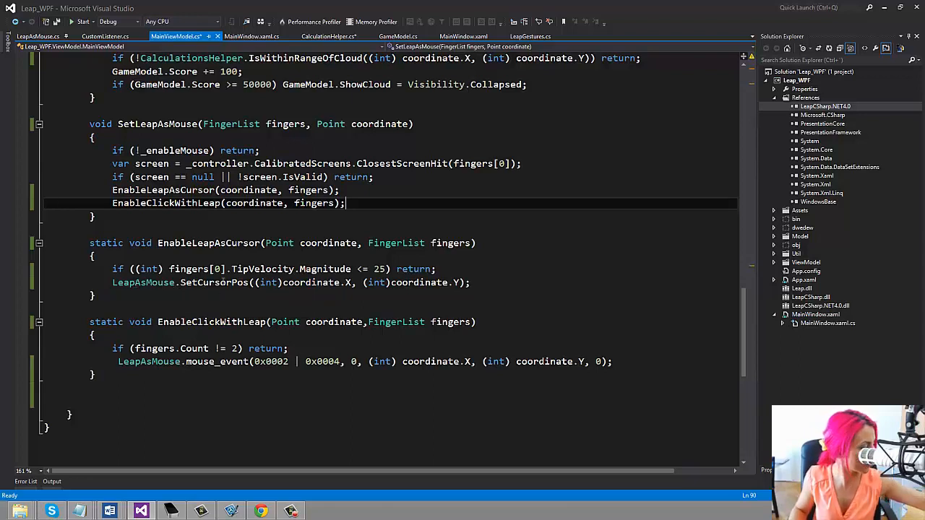
double_click(214, 282)
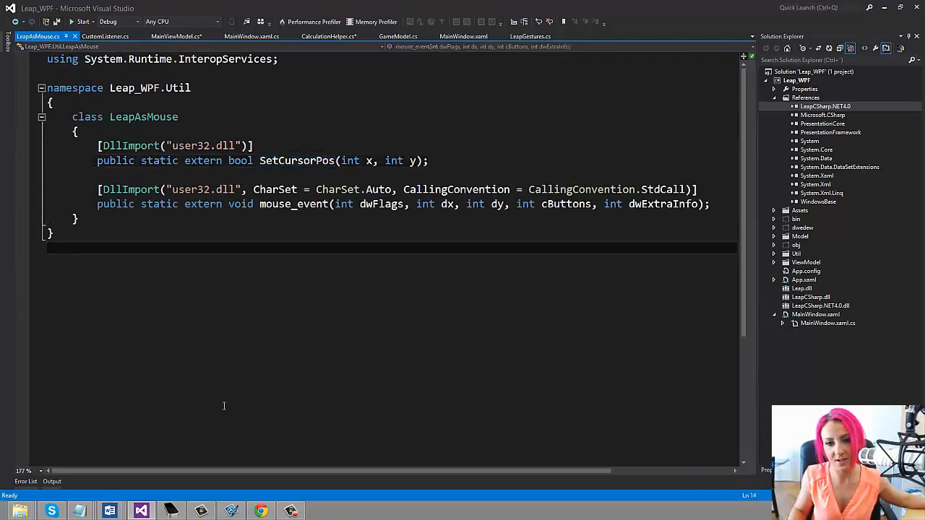
mouse_move(284, 189)
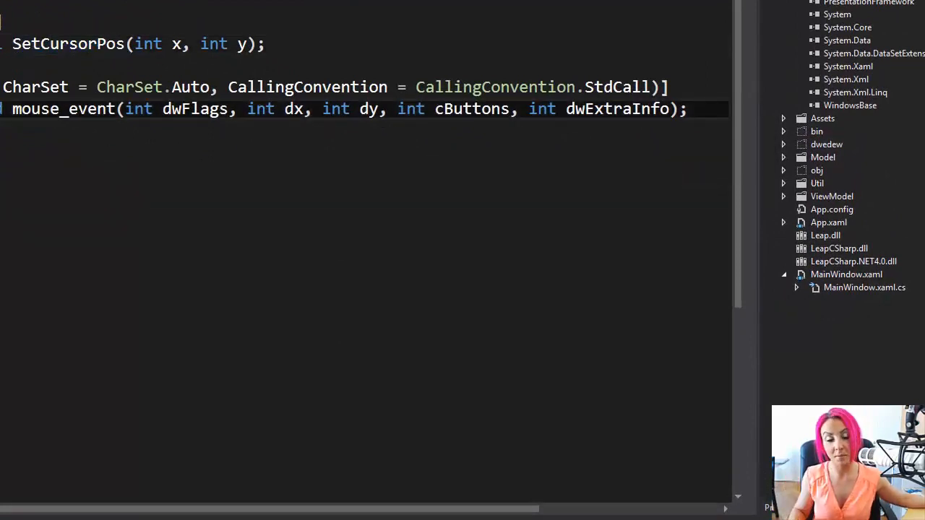
double_click(61, 109)
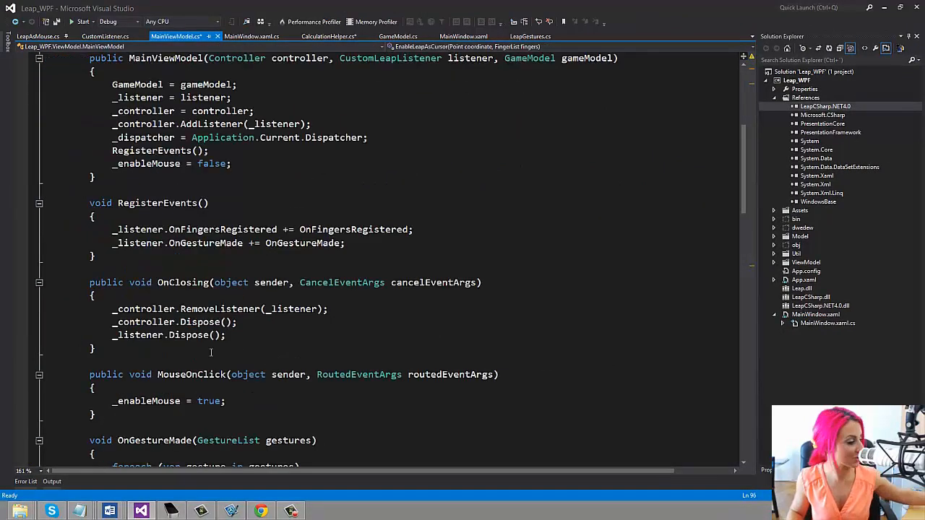
click(282, 243)
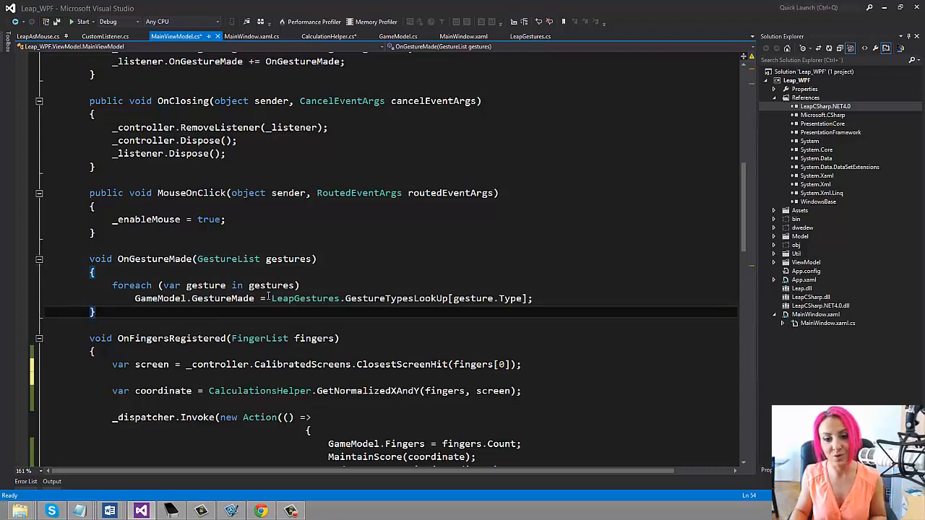
mouse_move(229, 298)
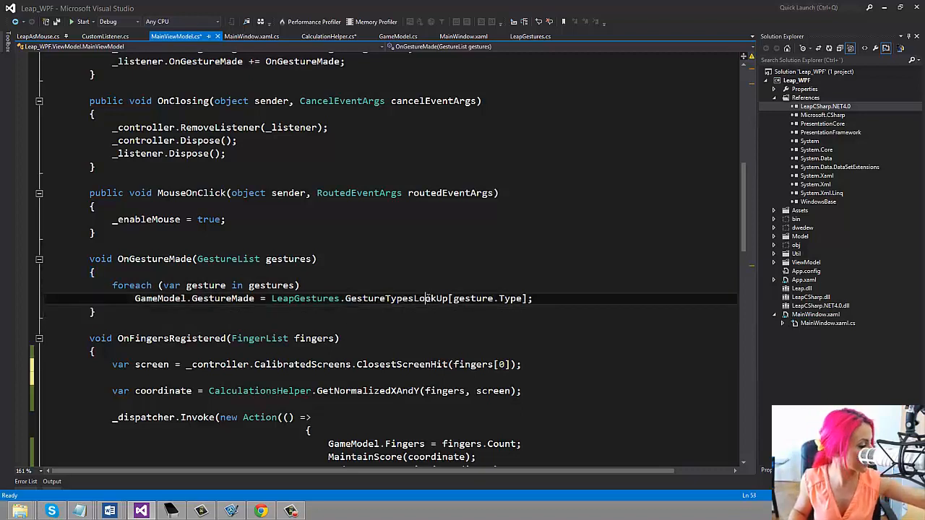
double_click(396, 297)
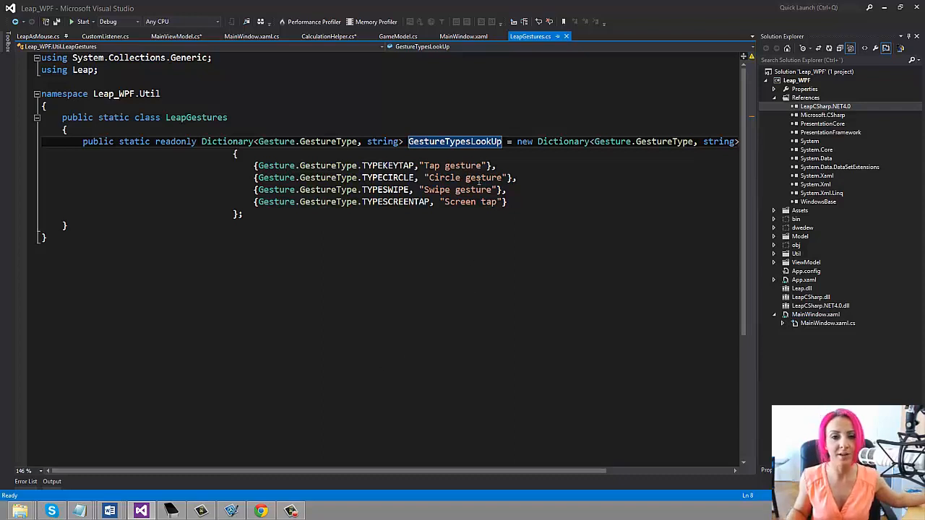
mouse_move(433, 190)
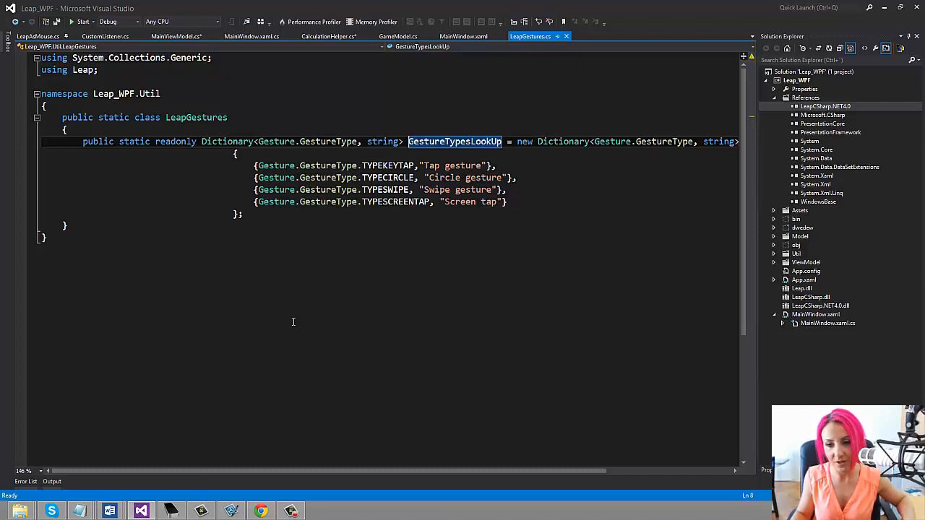
mouse_move(292, 319)
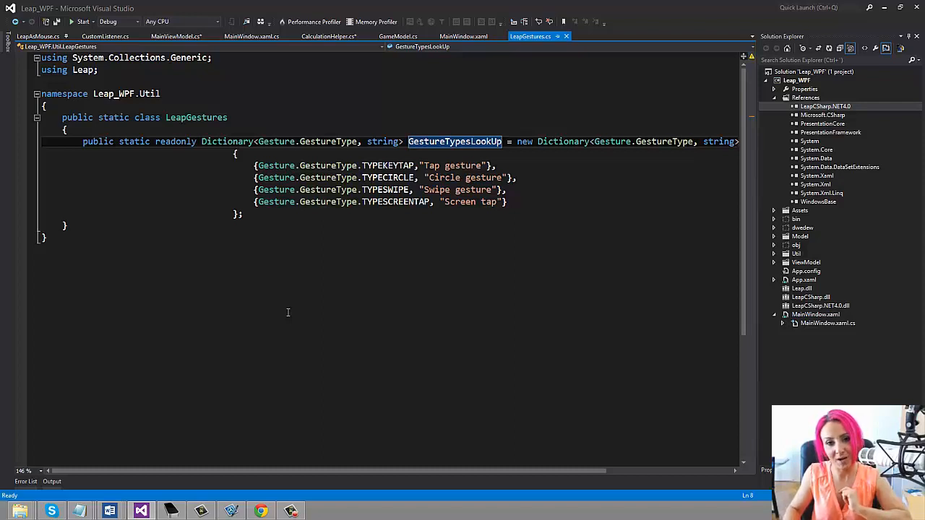
click(180, 37)
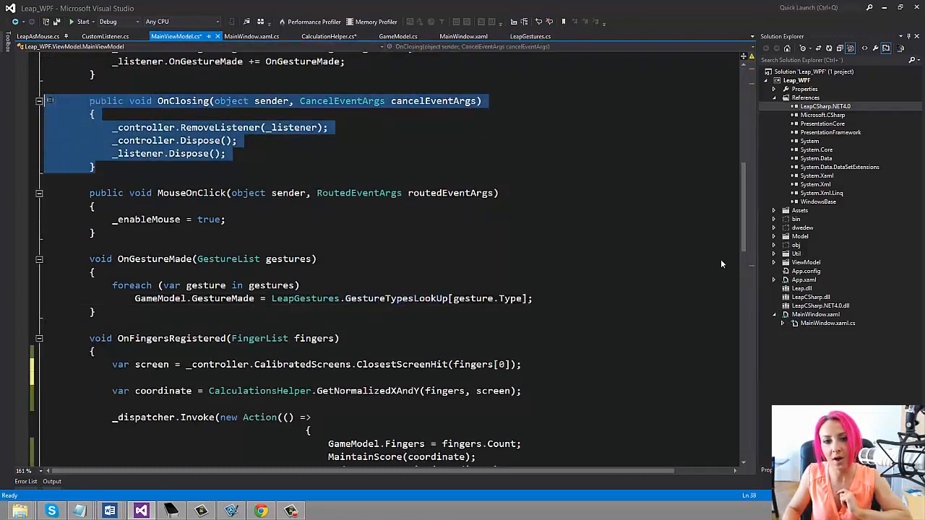
- Scroll below OnClosing to the OnGestureMade and OnFingersRegistered handlers
scroll(down, 3)
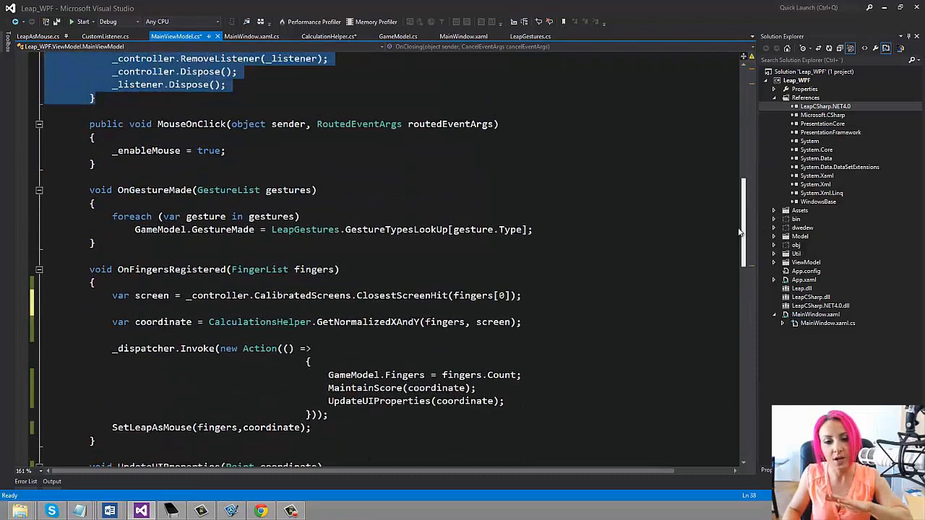